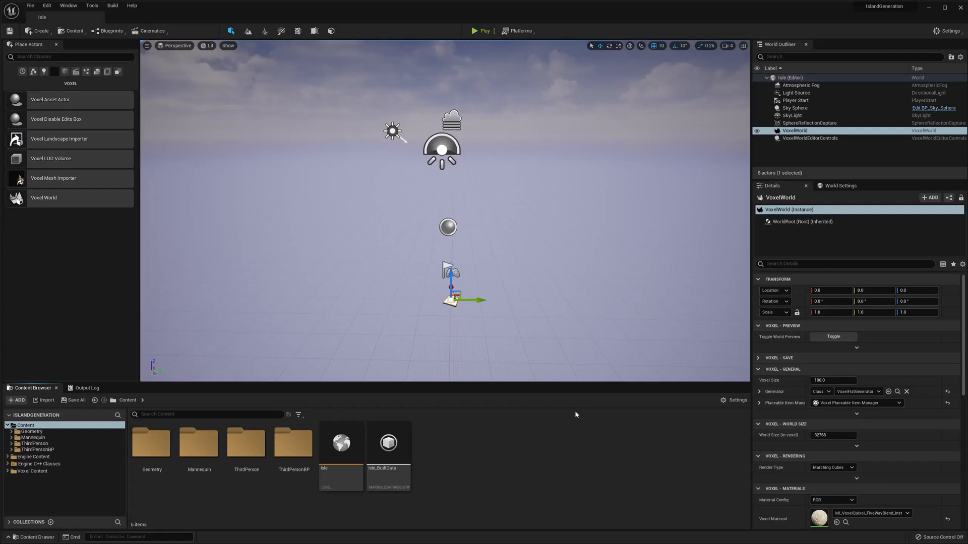
{"action": "mouse_move", "coordinate": [342, 331]}
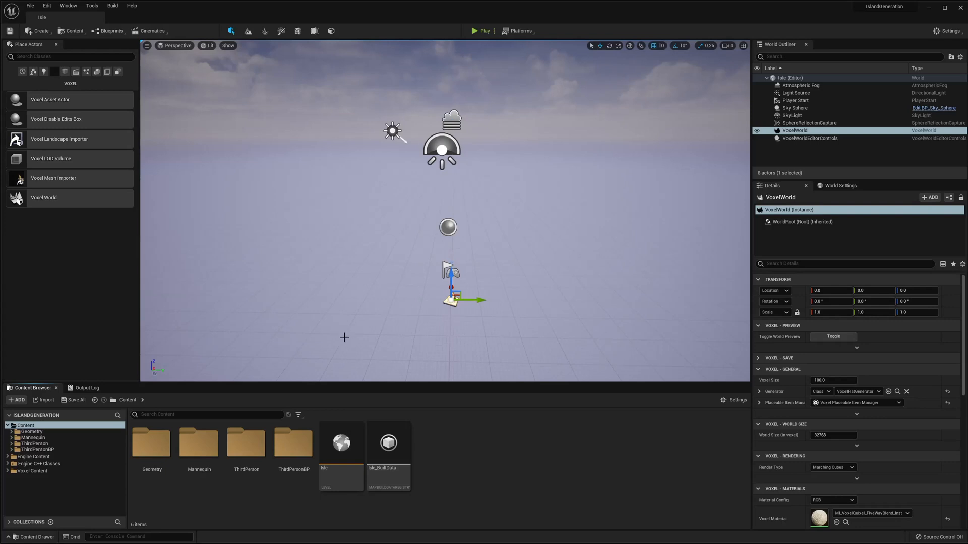
{"action": "mouse_move", "coordinate": [513, 435]}
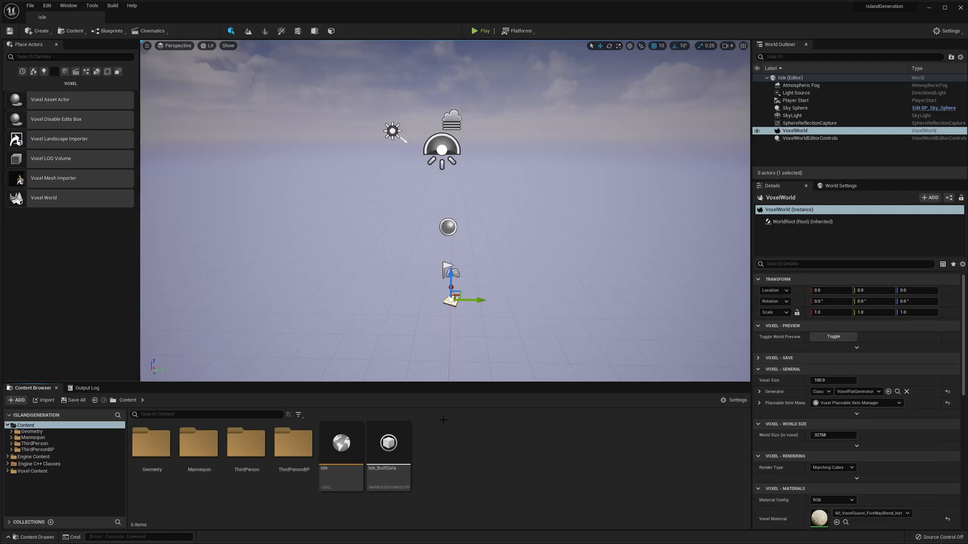
{"action": "mouse_move", "coordinate": [440, 444]}
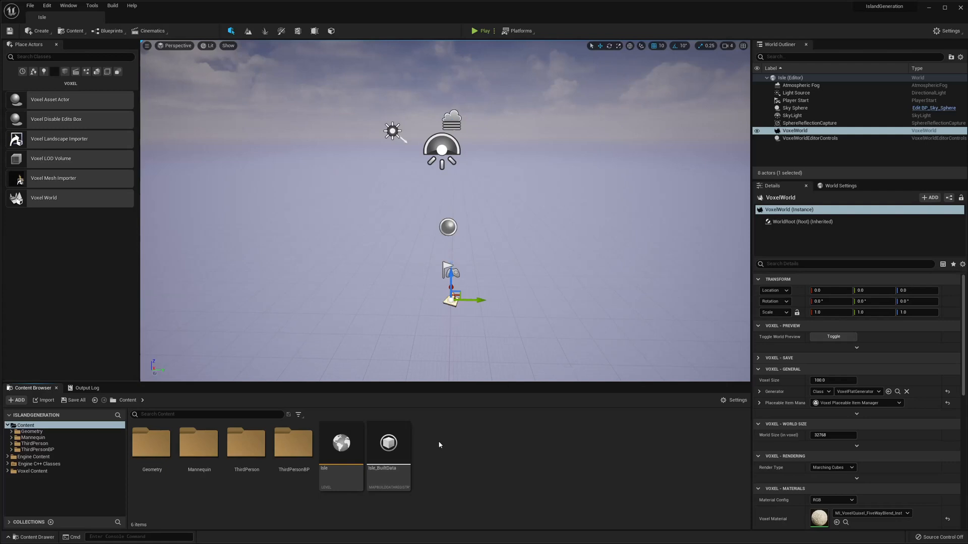
{"action": "mouse_move", "coordinate": [245, 444]}
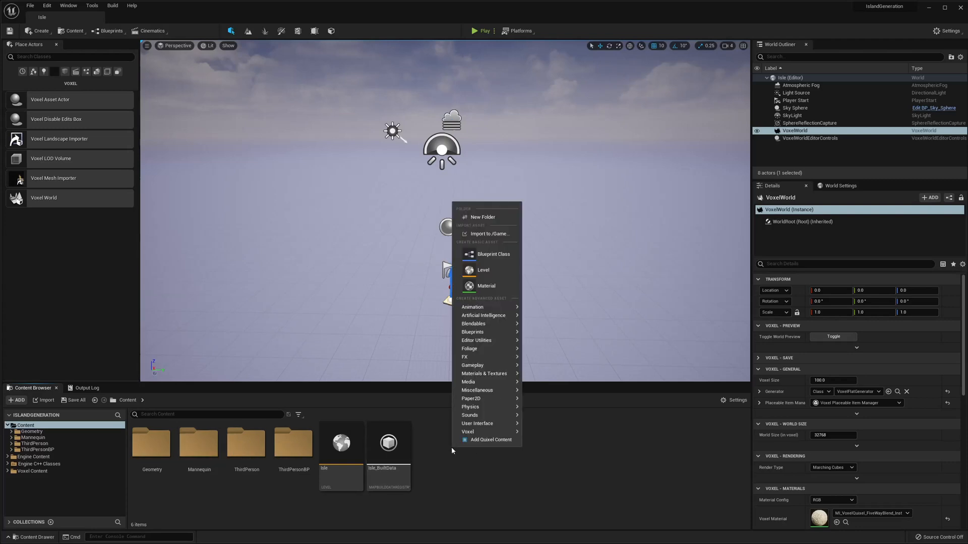
Create a Voxel Graph asset from the Voxel menu, name it Island_VG, and open it
{"action": "left_click", "coordinate": [464, 356]}
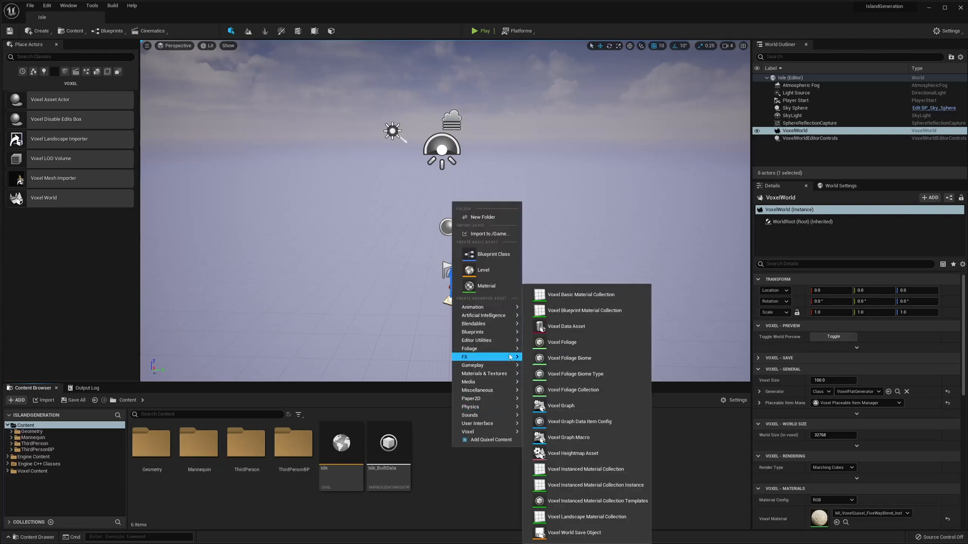
{"action": "mouse_move", "coordinate": [488, 357]}
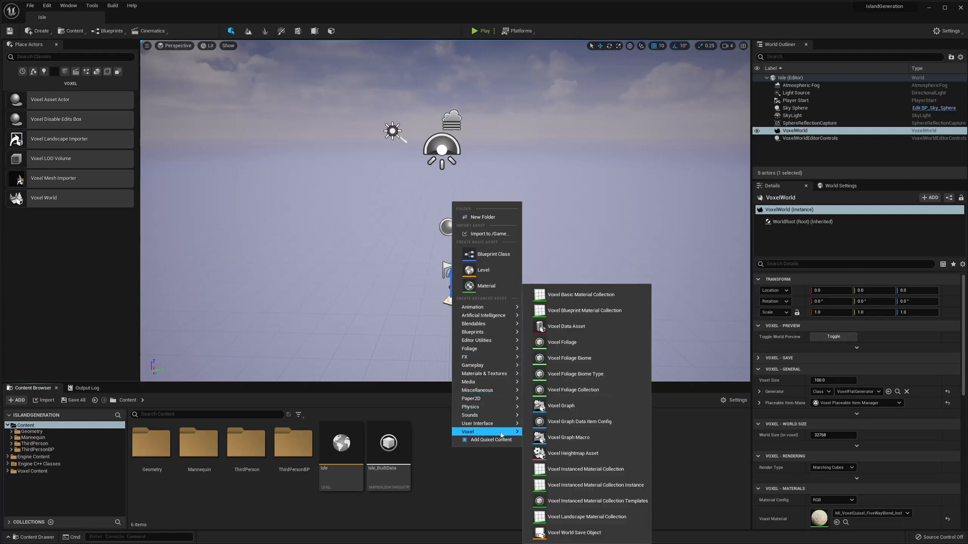
{"action": "left_click", "coordinate": [560, 406]}
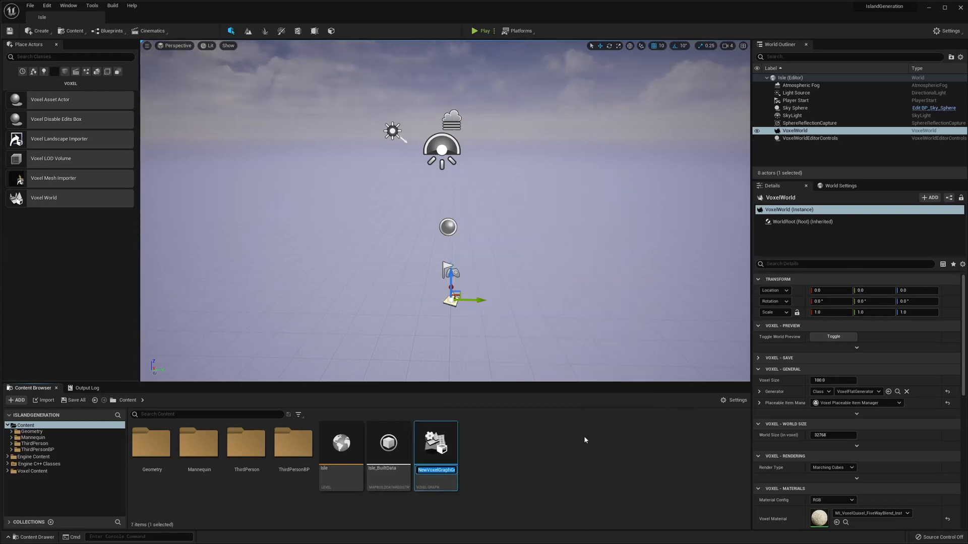
{"action": "type", "text": "Island_VG"}
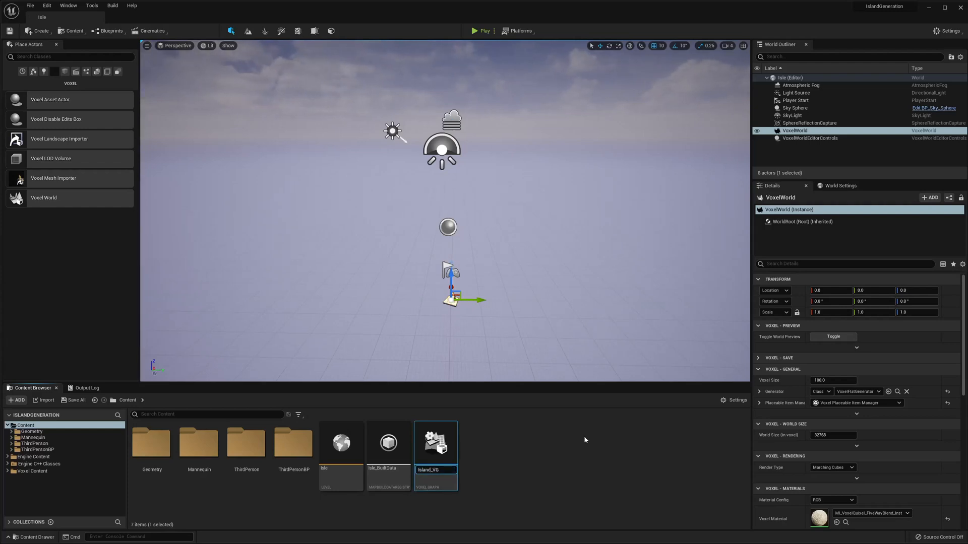
{"action": "double_click", "coordinate": [434, 443]}
{"action": "type", "text": "simple"}
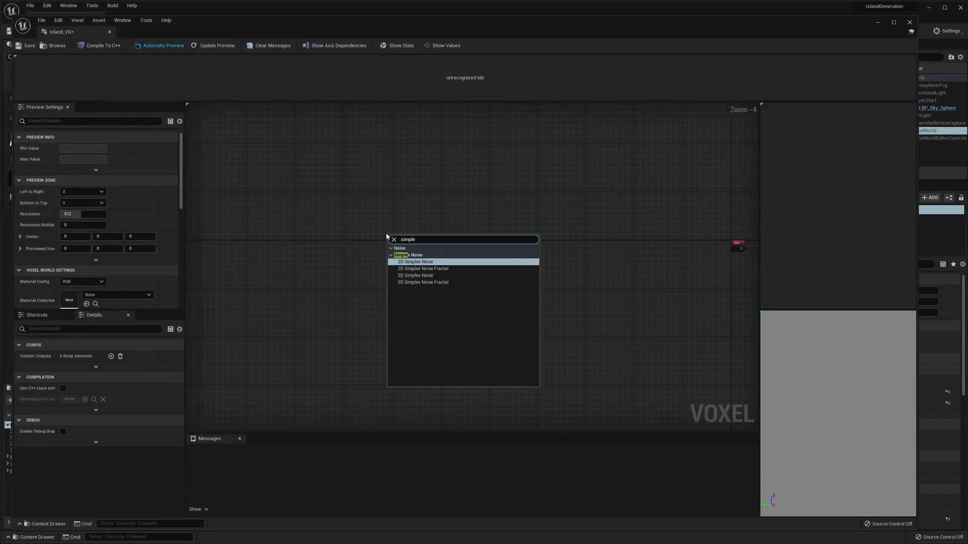
Feed X and Y into a 2D Simplex Noise Fractal at 0.005, stored as local variable 'Base Noise'
{"action": "left_click", "coordinate": [423, 267]}
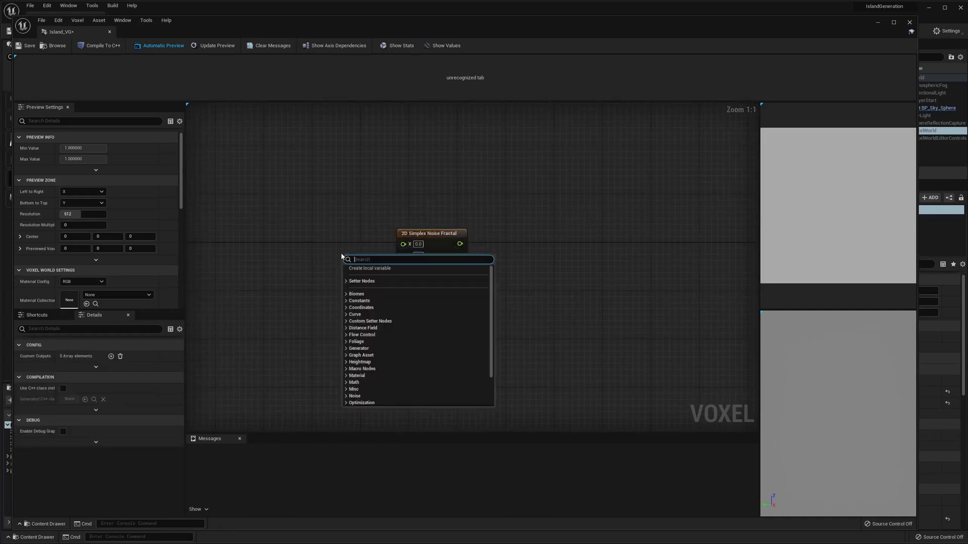
{"action": "type", "text": "X"}
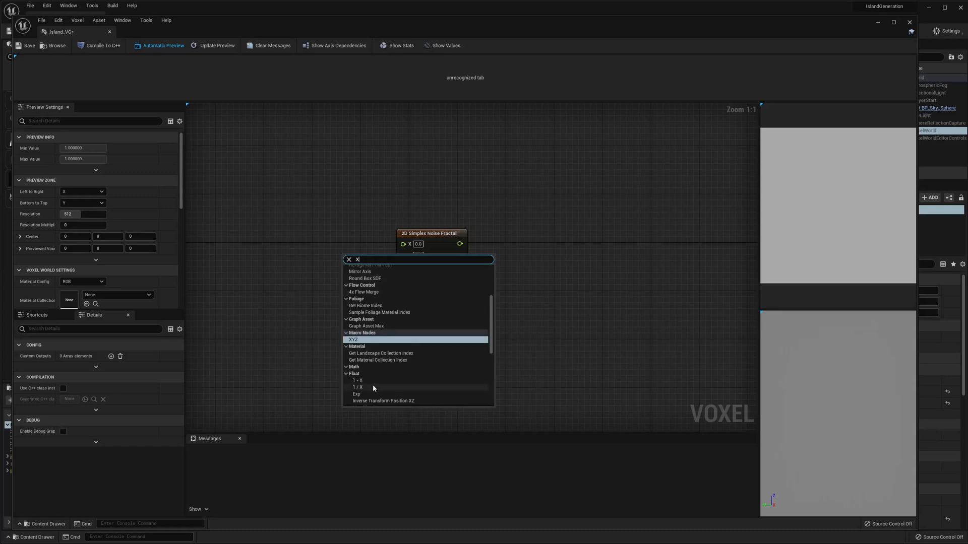
{"action": "left_click", "coordinate": [352, 339]}
{"action": "type", "text": "Y"}
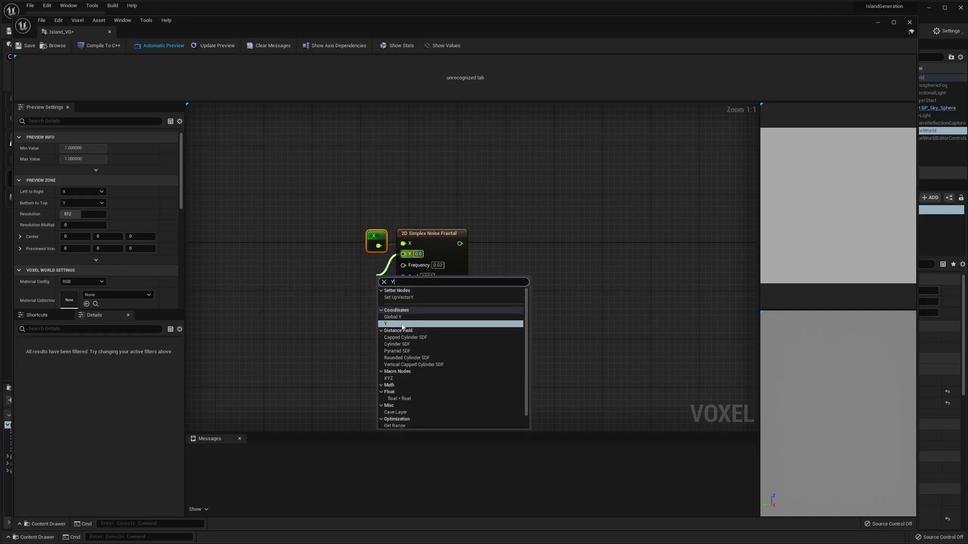
{"action": "left_click", "coordinate": [386, 324]}
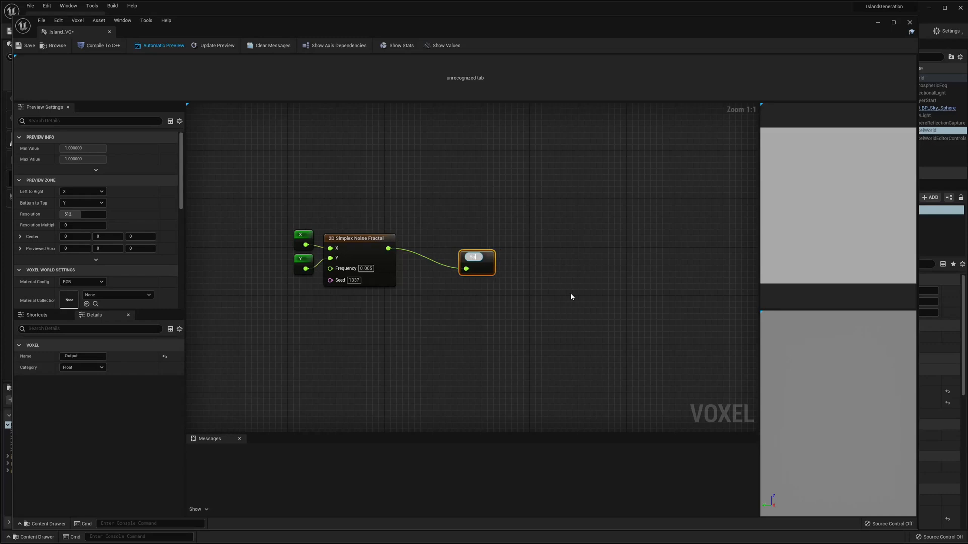
{"action": "type", "text": "Base Noise"}
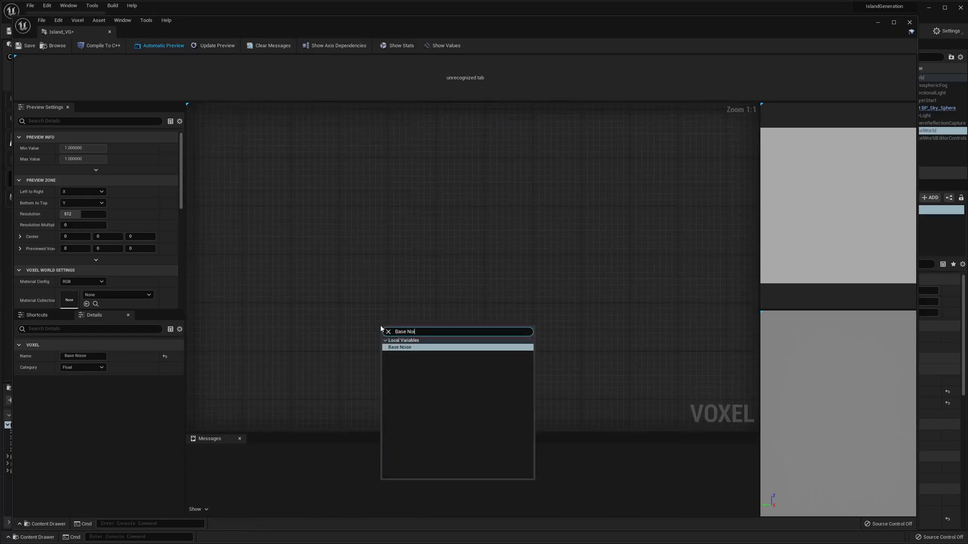
Add the Base Noise variable to a Noise Scale float parameter valued 100.0
{"action": "left_click", "coordinate": [399, 347]}
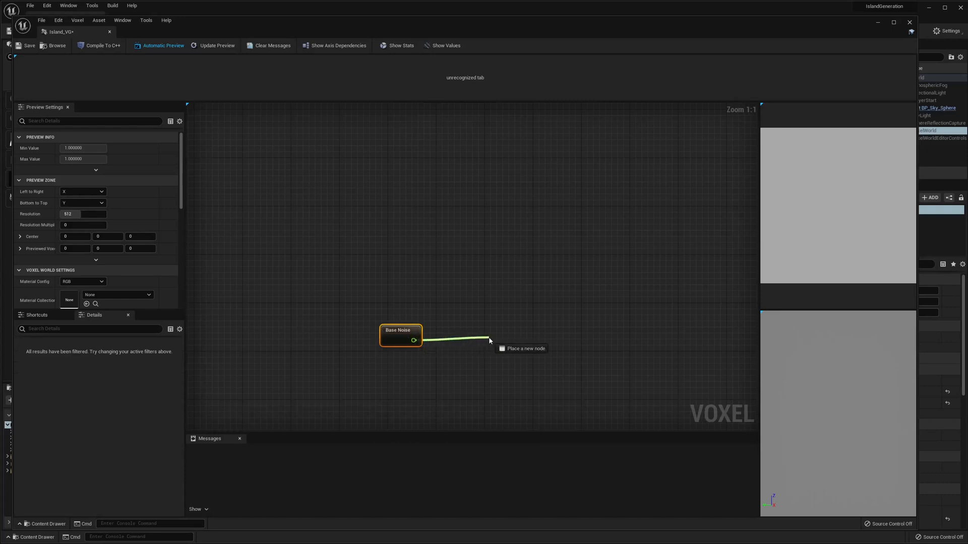
{"action": "left_click", "coordinate": [490, 348]}
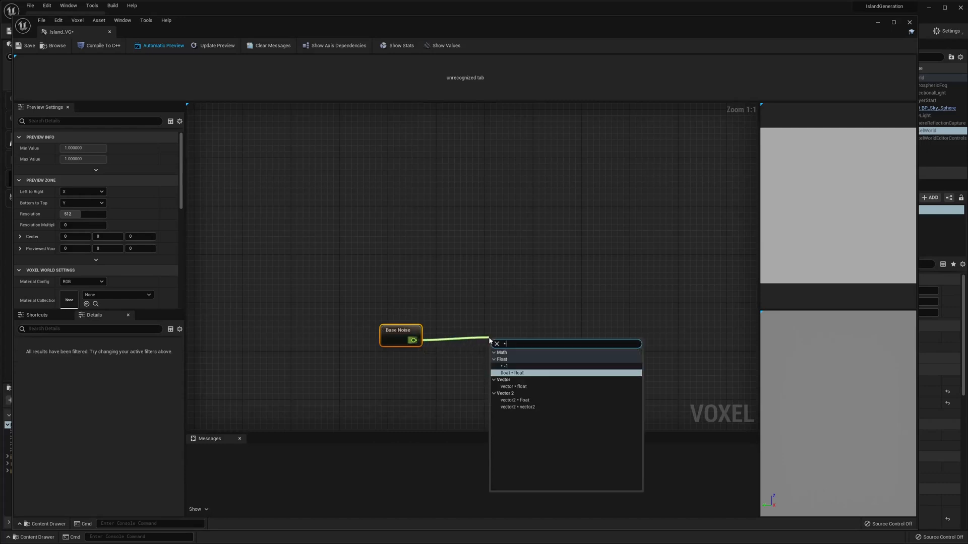
{"action": "left_click", "coordinate": [512, 373]}
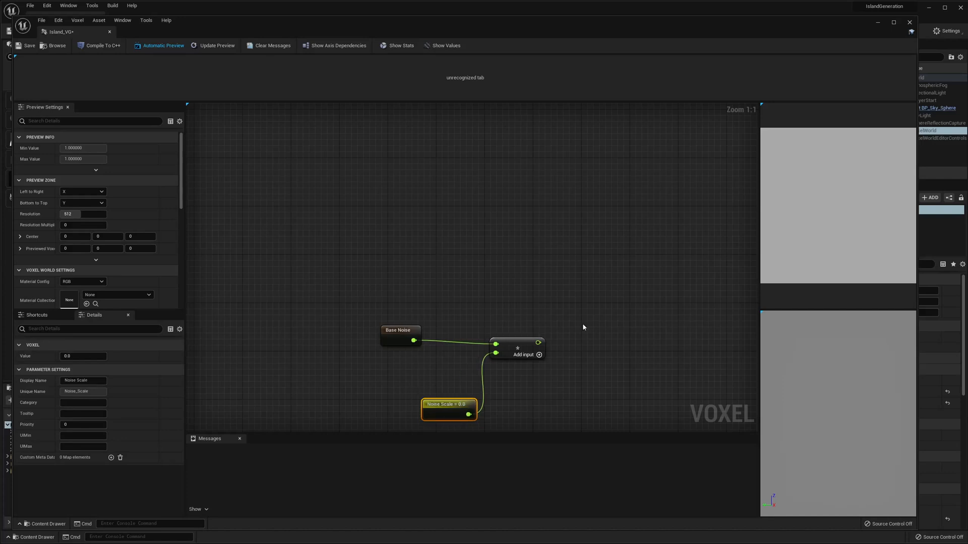
{"action": "mouse_move", "coordinate": [583, 328]}
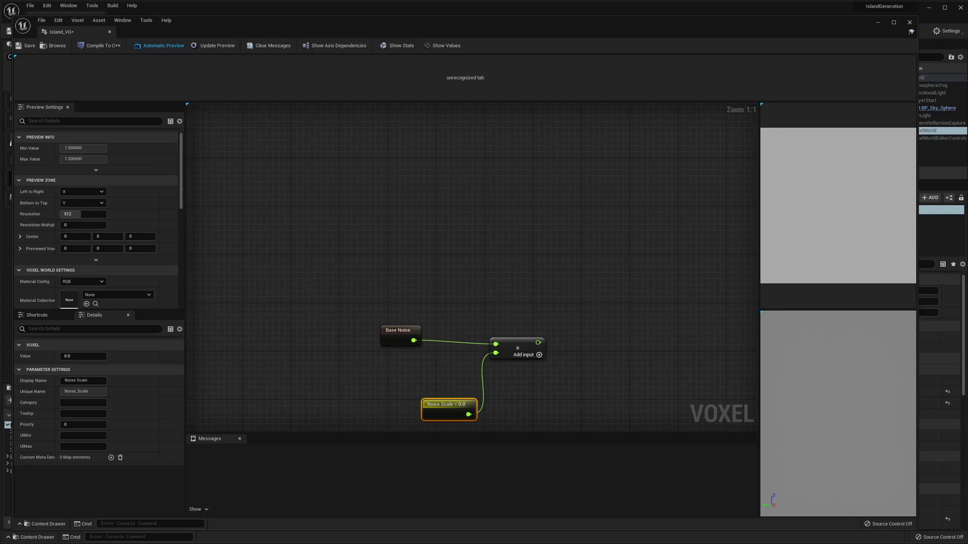
{"action": "mouse_move", "coordinate": [455, 407]}
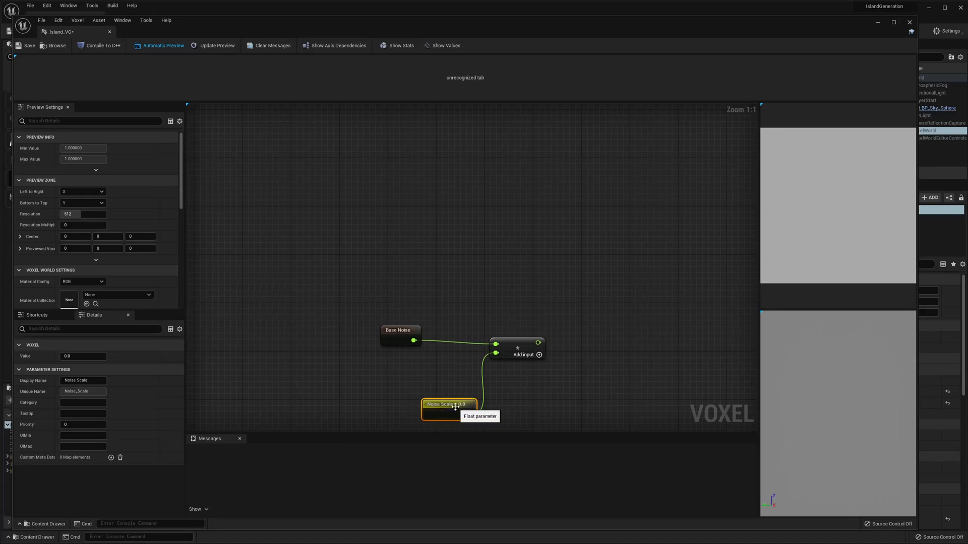
{"action": "left_click", "coordinate": [83, 356]}
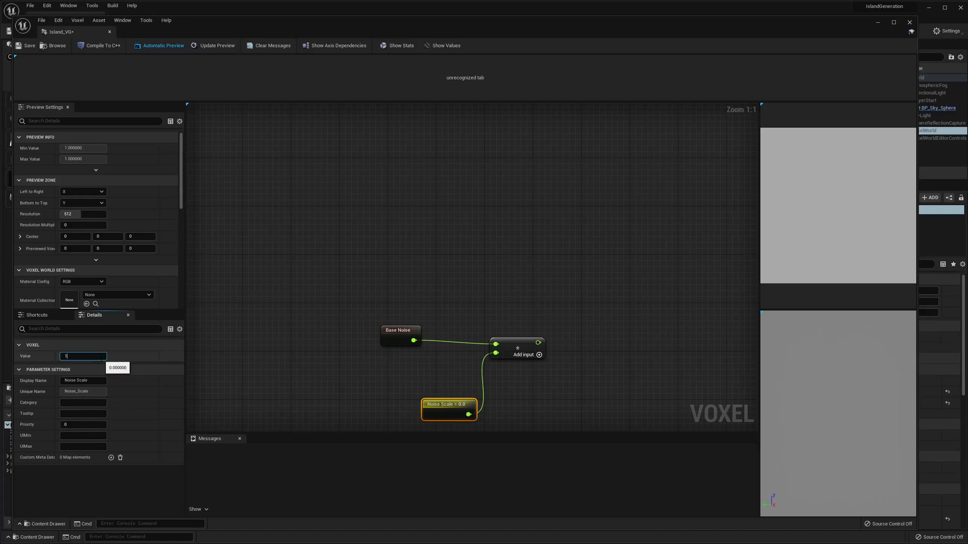
{"action": "type", "text": "100.0"}
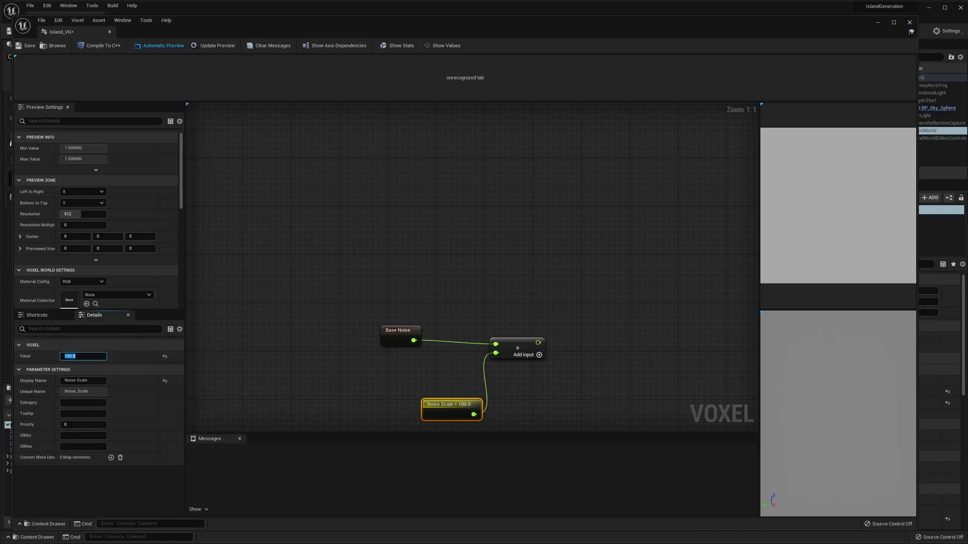
{"action": "mouse_move", "coordinate": [716, 236]}
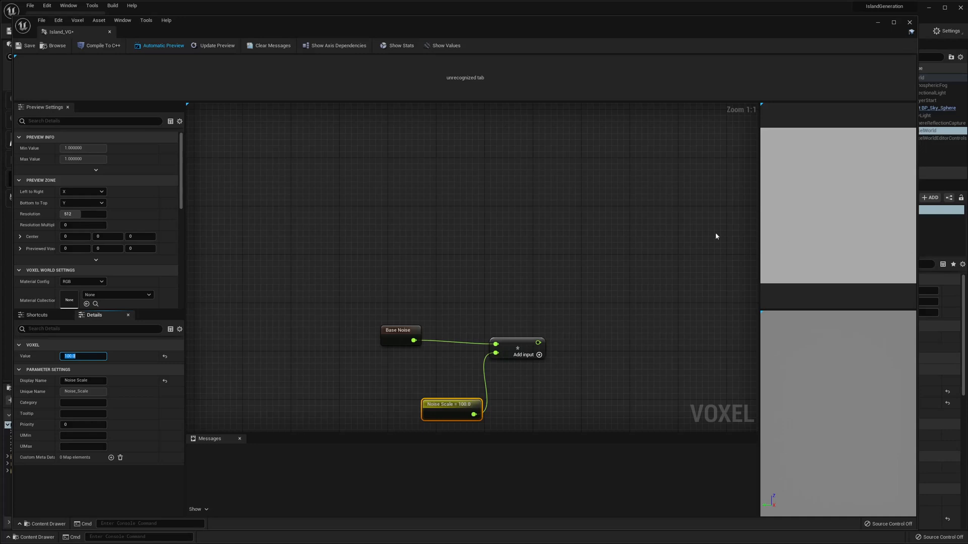
{"action": "left_click_drag", "start_coordinate": [539, 343], "coordinate": [622, 341]}
{"action": "type", "text": "+"}
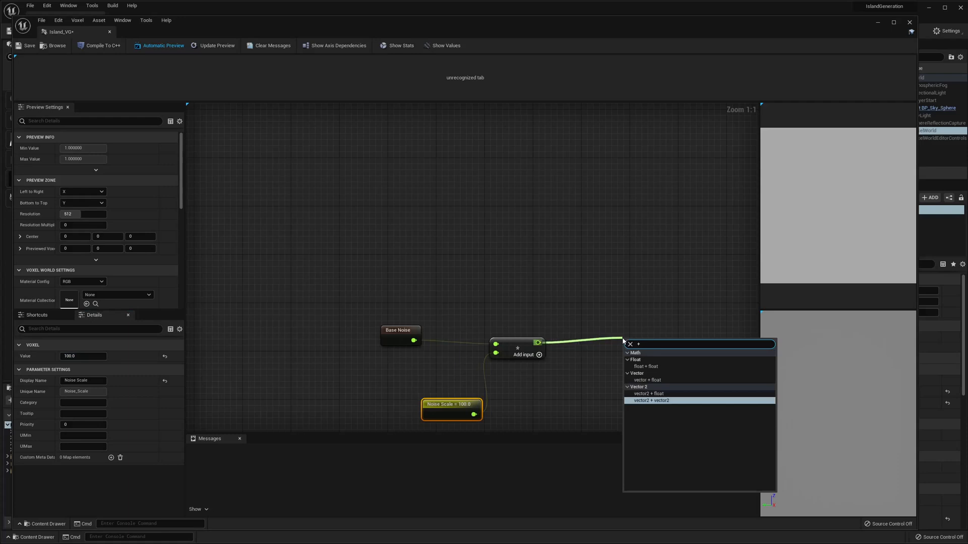
Add a second add node whose other input is a Size float parameter set to 175.0
{"action": "left_click", "coordinate": [651, 400]}
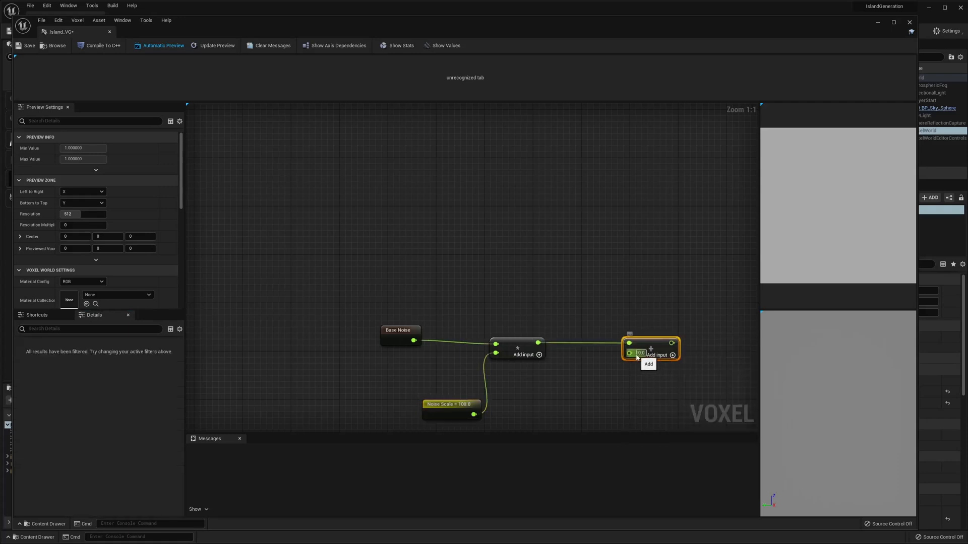
{"action": "left_click_drag", "start_coordinate": [627, 352], "coordinate": [607, 386]}
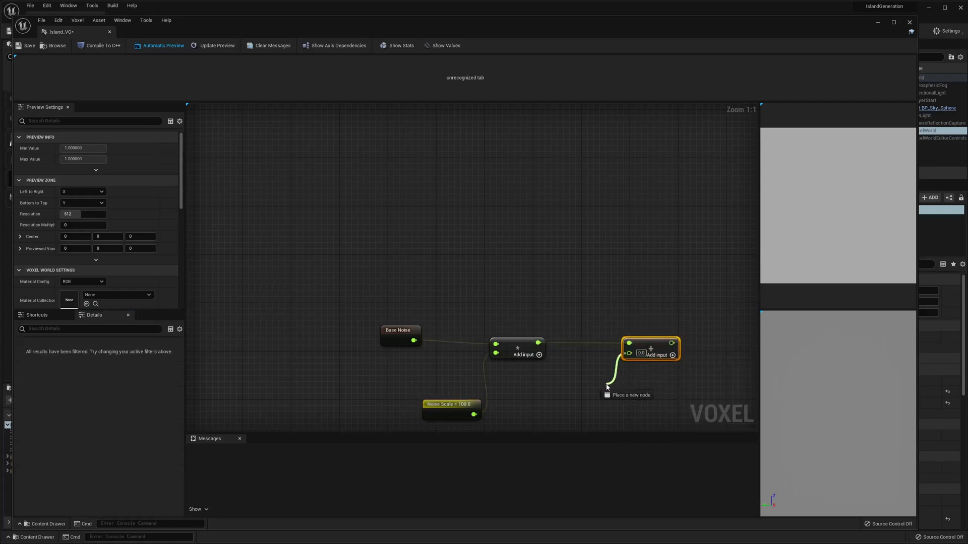
{"action": "left_click", "coordinate": [608, 386]}
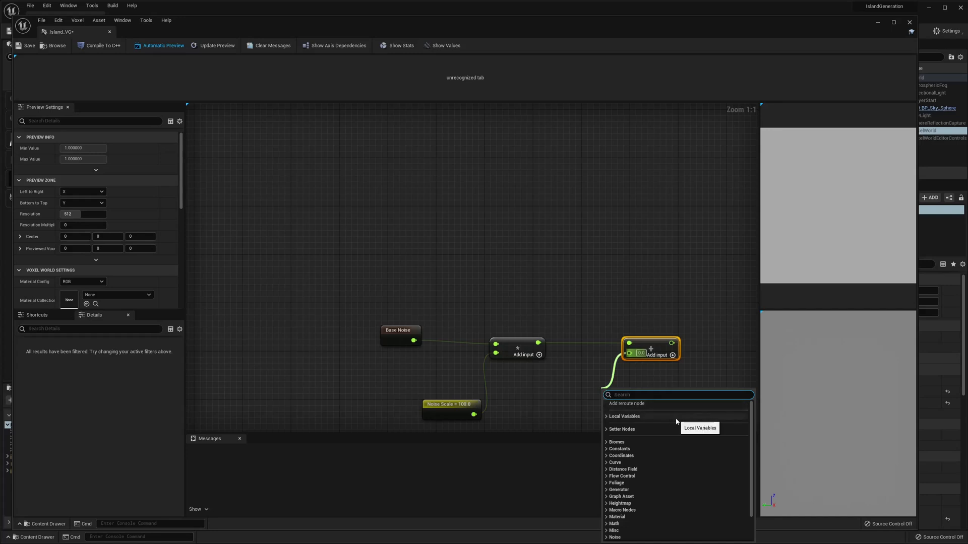
{"action": "type", "text": "float"}
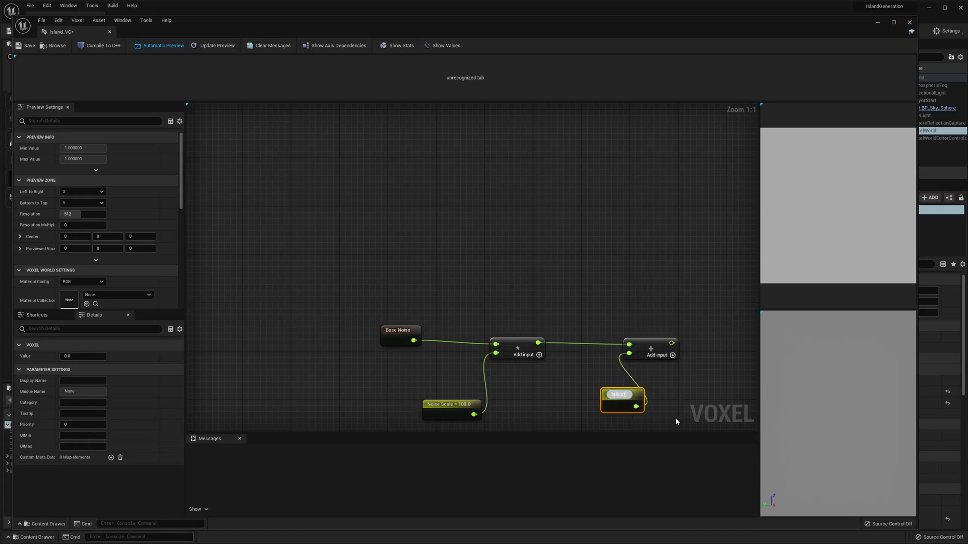
{"action": "type", "text": "Size = 0.0"}
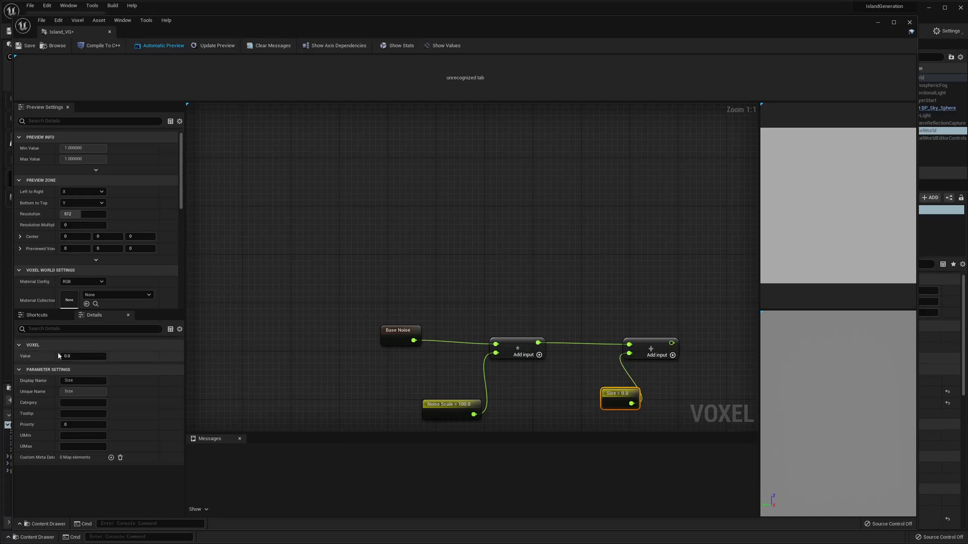
{"action": "left_click", "coordinate": [83, 357]}
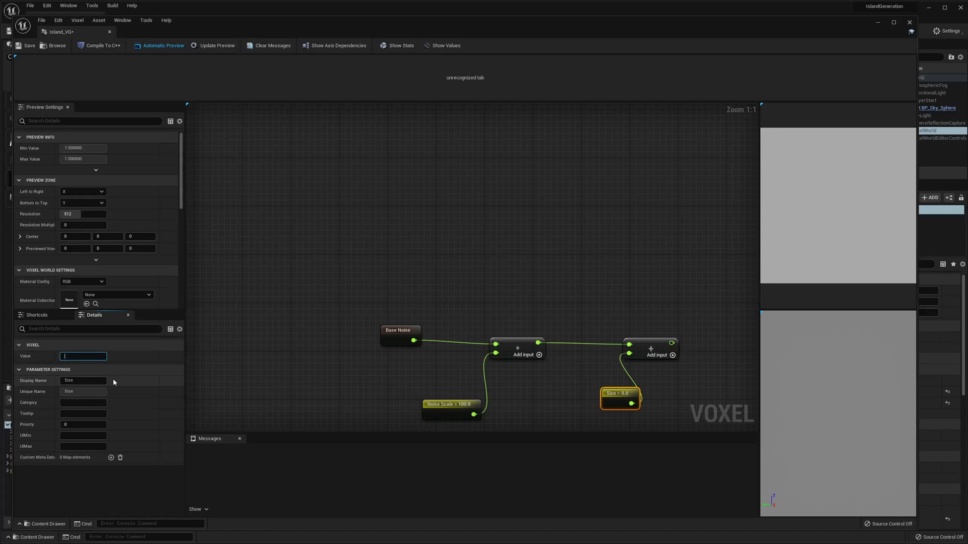
{"action": "type", "text": "175.0"}
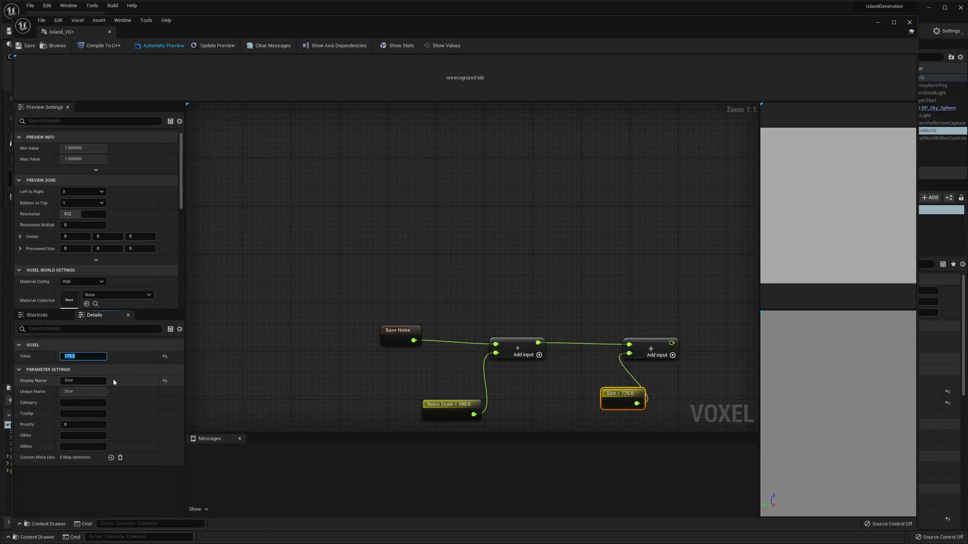
{"action": "left_click_drag", "start_coordinate": [622, 394], "coordinate": [578, 394]}
{"action": "type", "text": "vector lengt"}
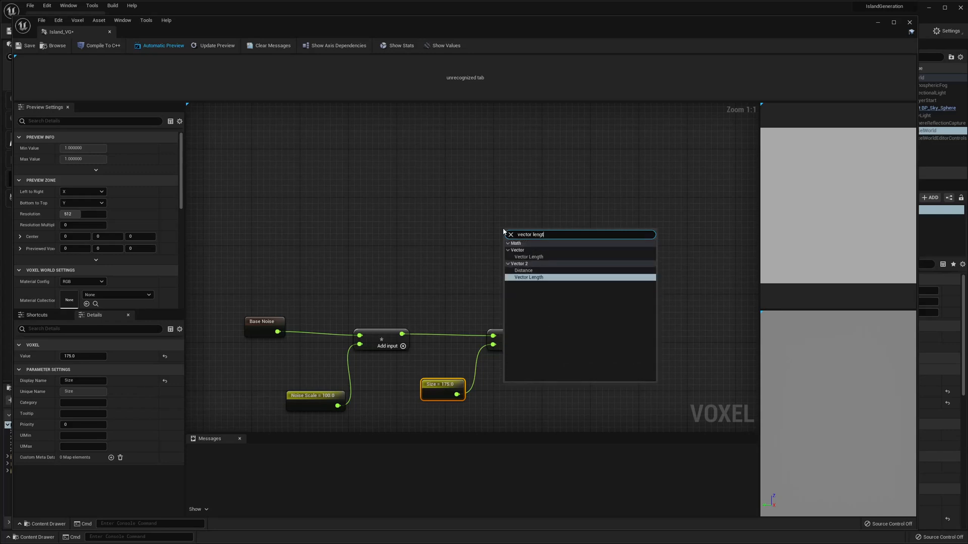
Add a split-pin Vector Length of X and Y, subtracted against the Size sum
{"action": "left_click", "coordinate": [528, 277]}
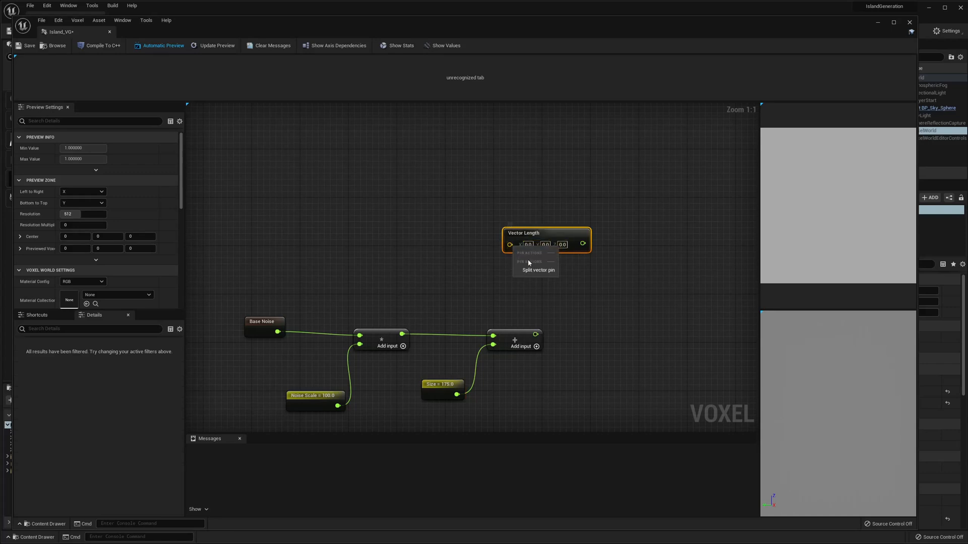
{"action": "left_click", "coordinate": [538, 270]}
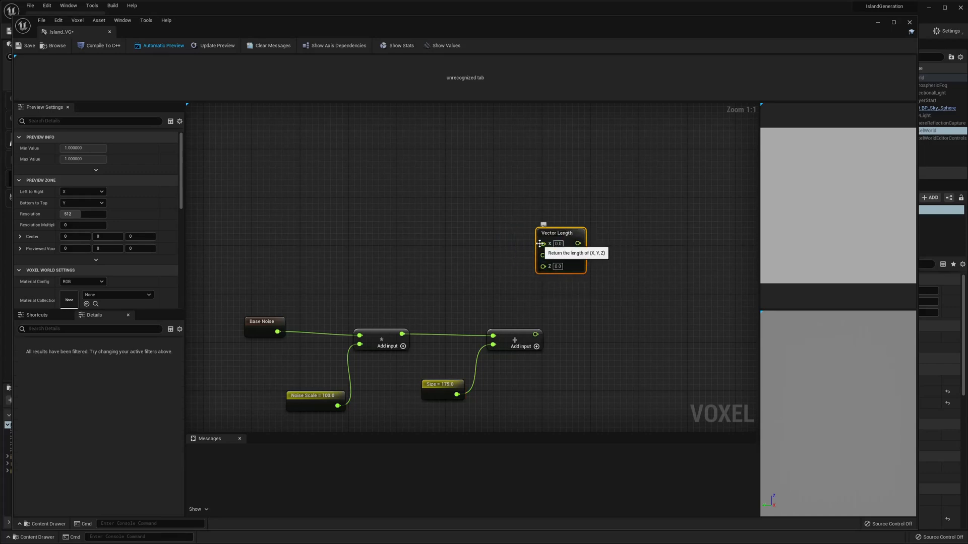
{"action": "scroll", "scroll_direction": "down", "scroll_amount": 3}
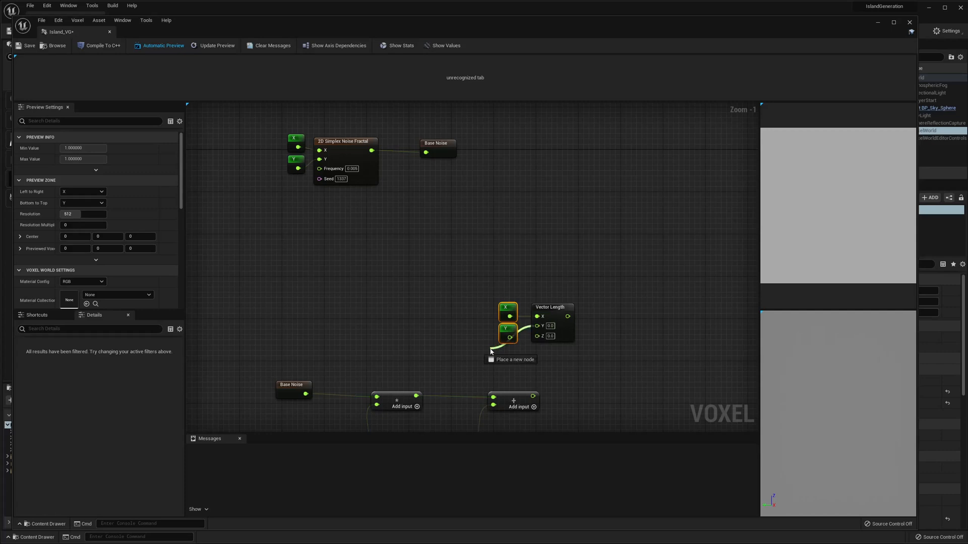
{"action": "mouse_move", "coordinate": [507, 332]}
{"action": "type", "text": "-"}
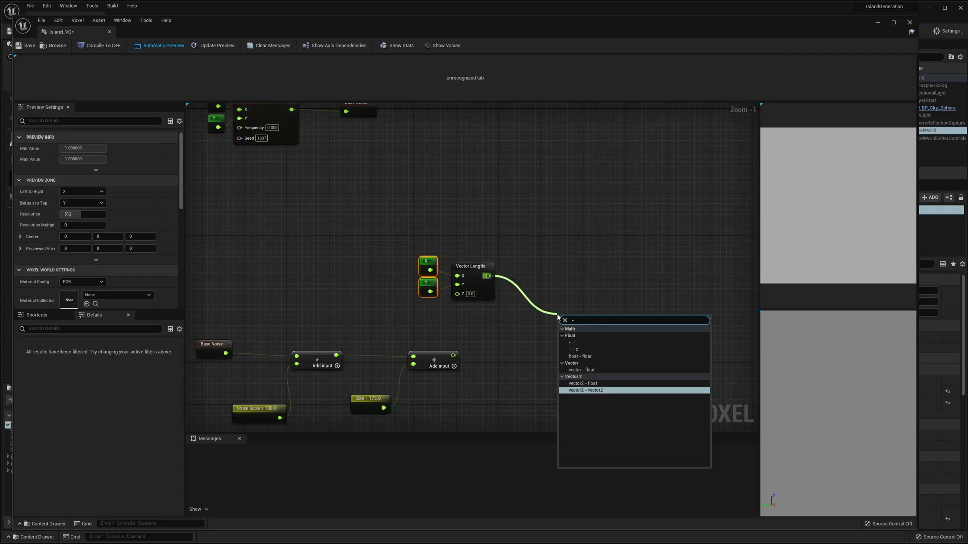
{"action": "left_click", "coordinate": [585, 390]}
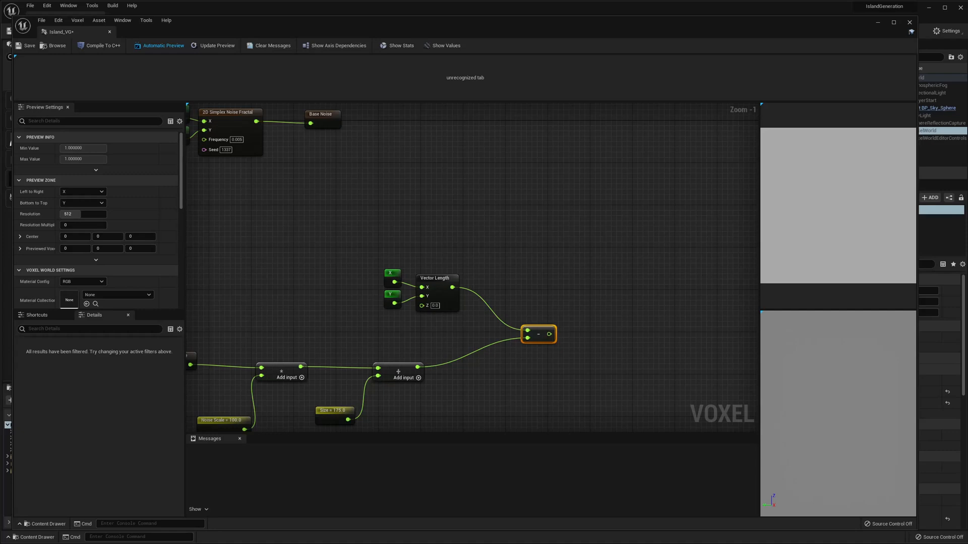
{"action": "mouse_move", "coordinate": [551, 334]}
{"action": "type", "text": "/"}
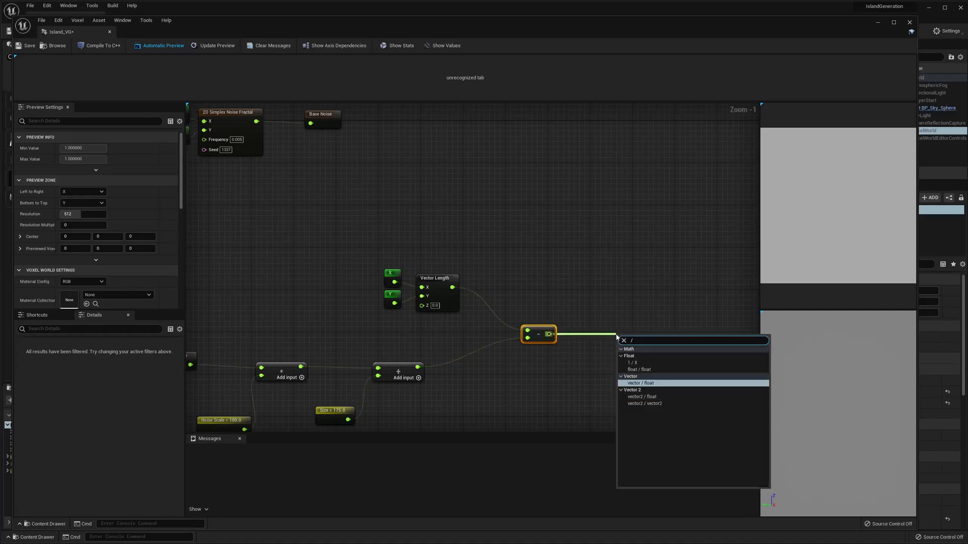
Divide the subtraction result by a Slope float parameter set to 20.0
{"action": "left_click", "coordinate": [644, 383]}
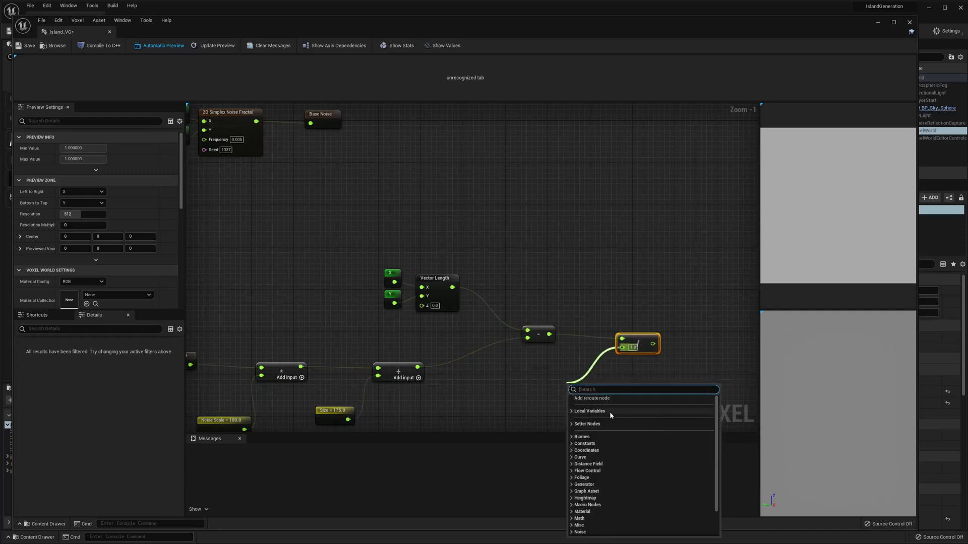
{"action": "type", "text": "f"}
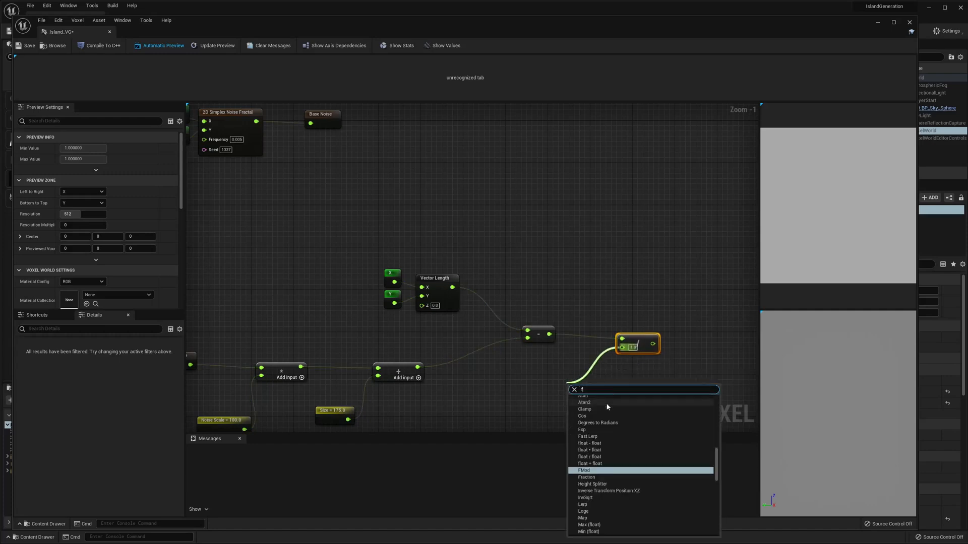
{"action": "type", "text": "loat para"}
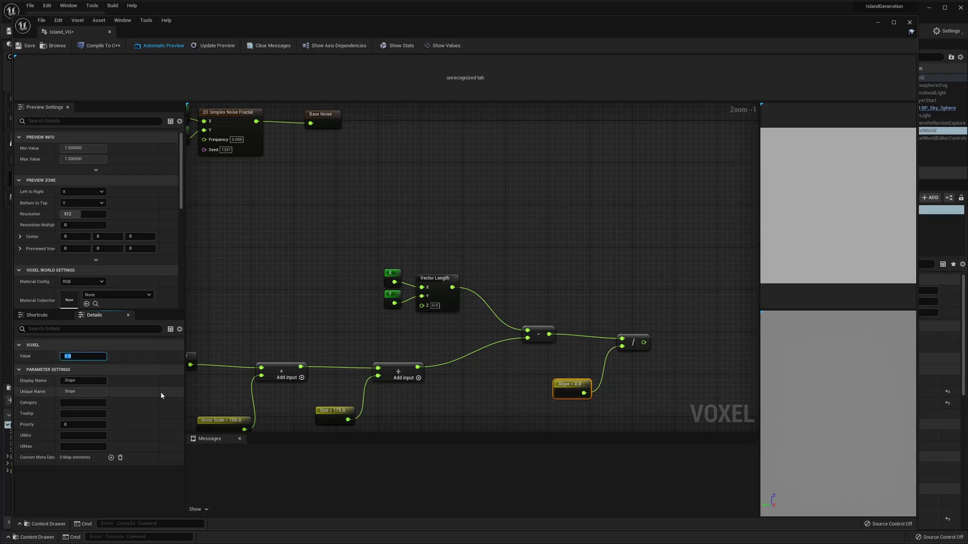
{"action": "type", "text": "20.0"}
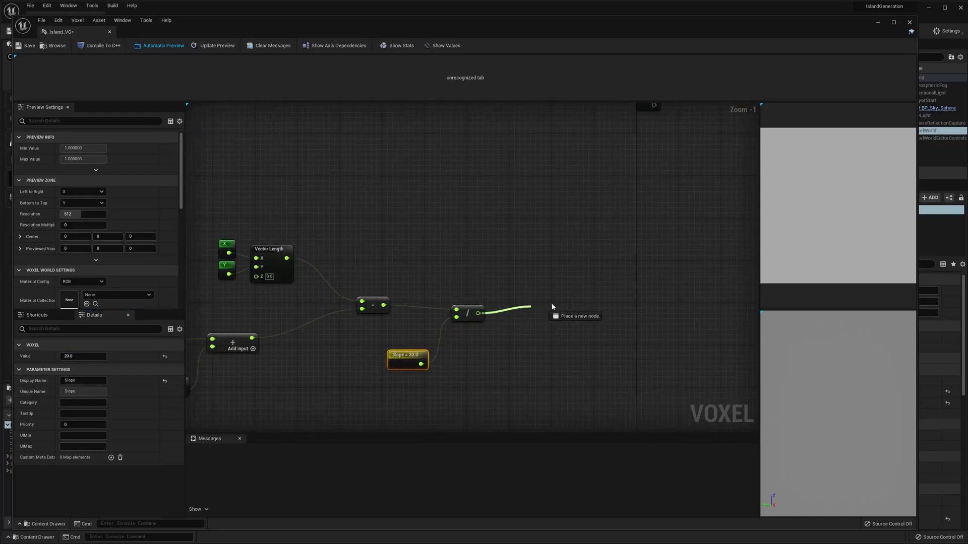
Add a Clamp node on the division output with Min -25.0 and Max 1.0
{"action": "type", "text": "cla"}
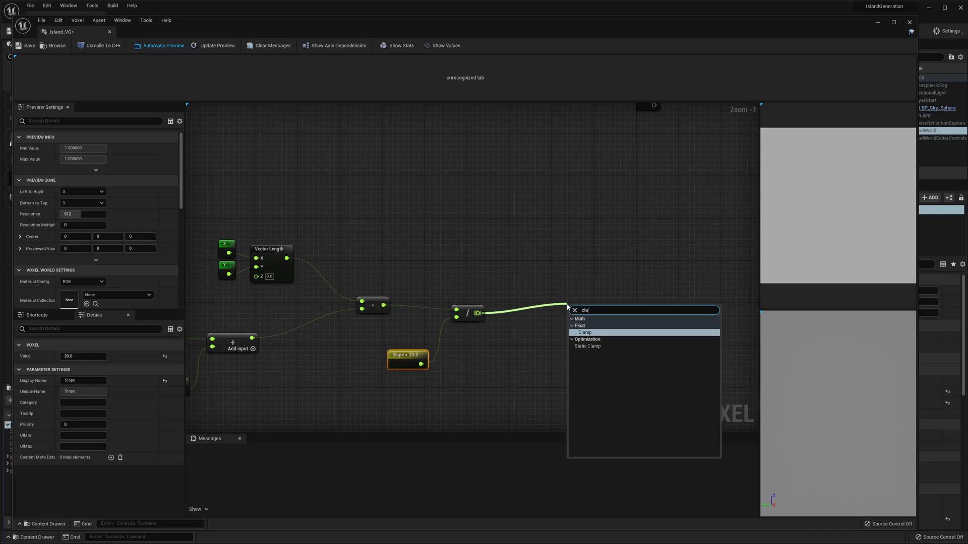
{"action": "left_click", "coordinate": [584, 332]}
{"action": "type", "text": "lerp"}
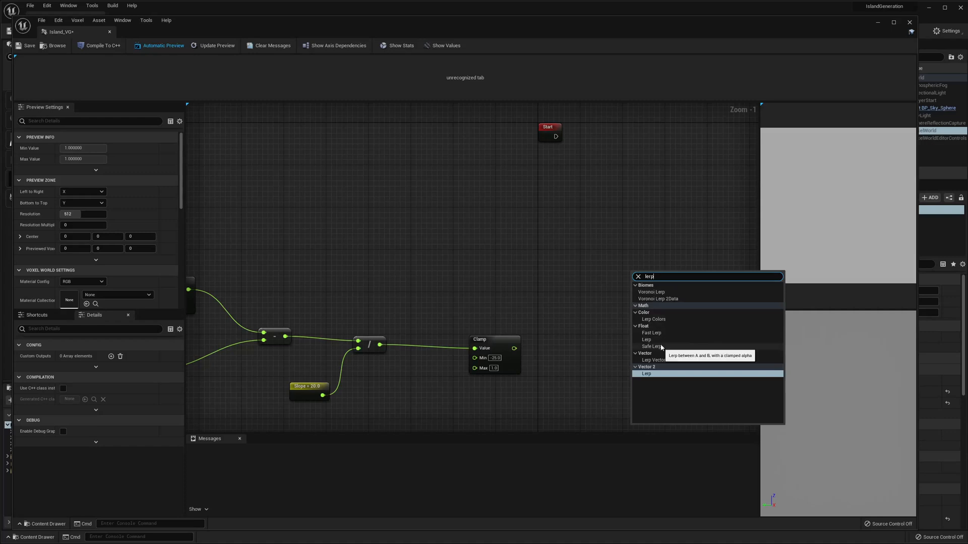
Lerp between Z plus and Z minus offsets using the Clamp as Alpha, into a float output
{"action": "left_click", "coordinate": [647, 373]}
{"action": "type", "text": "-"}
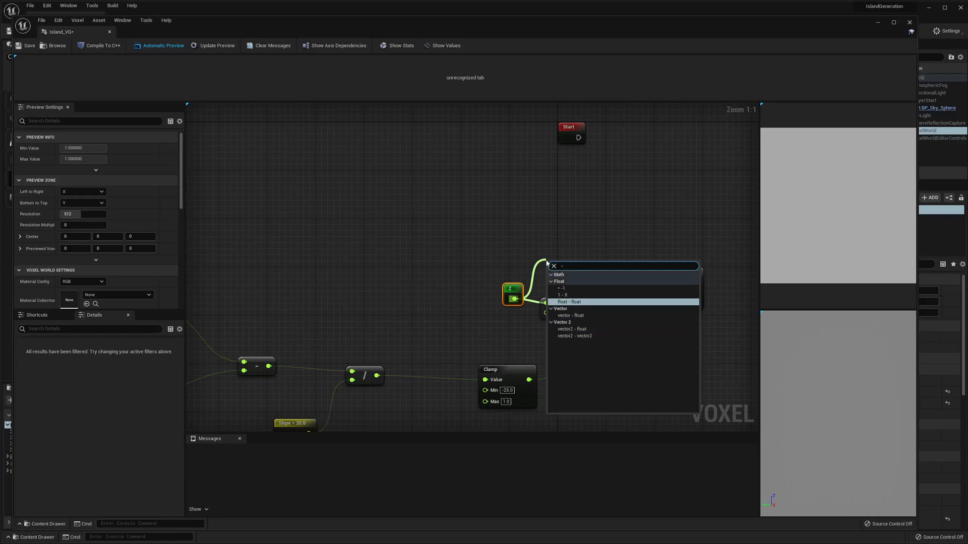
{"action": "left_click", "coordinate": [568, 302]}
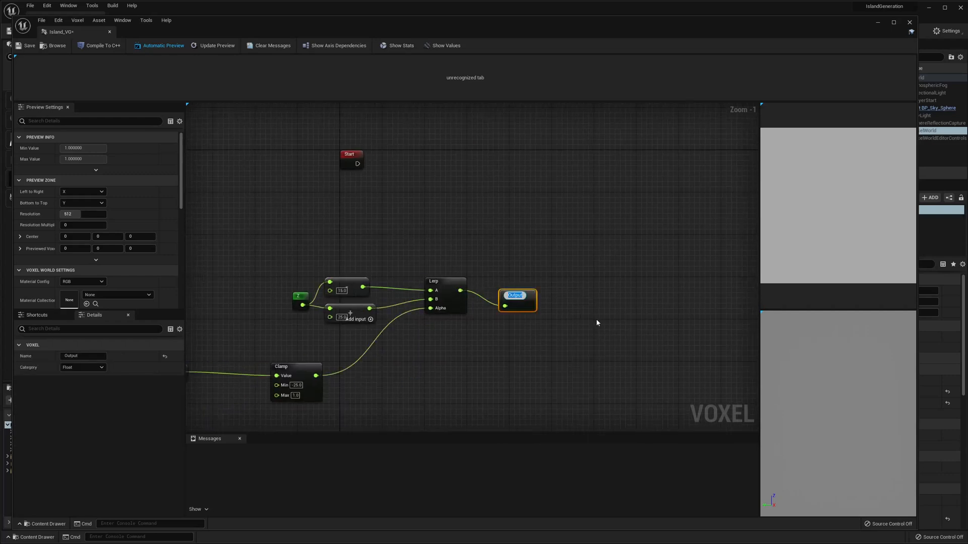
Rename the output 'Island', add a Set Value node after Start, and return to the level
{"action": "type", "text": "Island"}
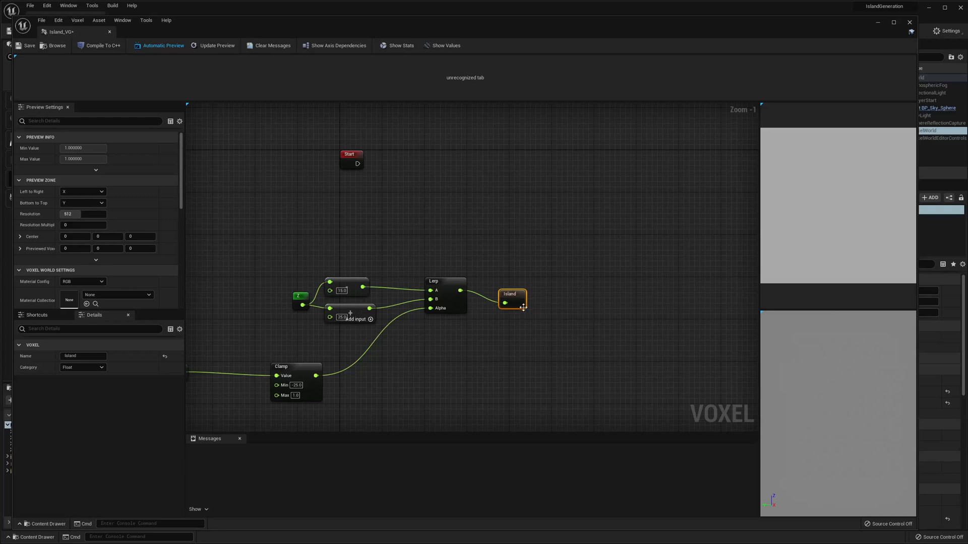
{"action": "left_click_drag", "start_coordinate": [512, 302], "coordinate": [511, 286]}
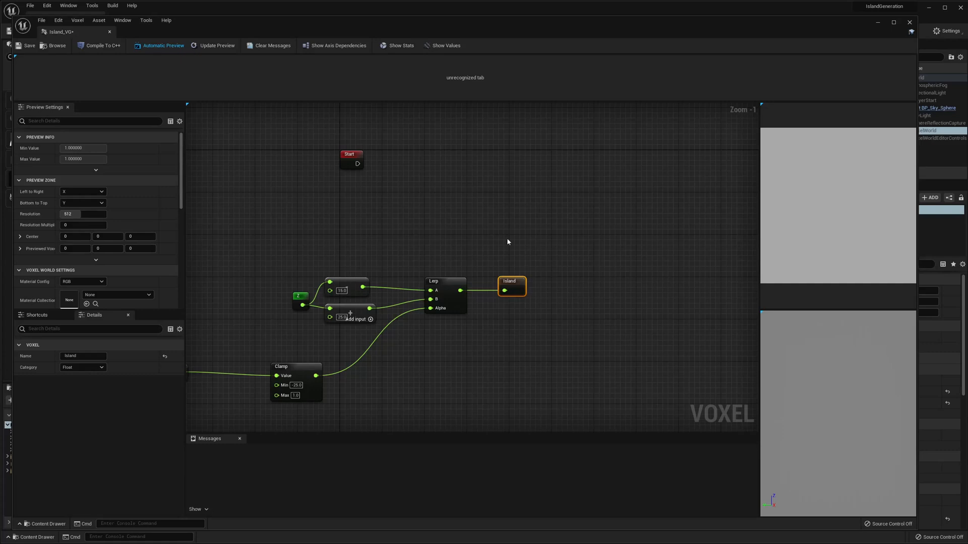
{"action": "left_click_drag", "start_coordinate": [358, 162], "coordinate": [404, 170]}
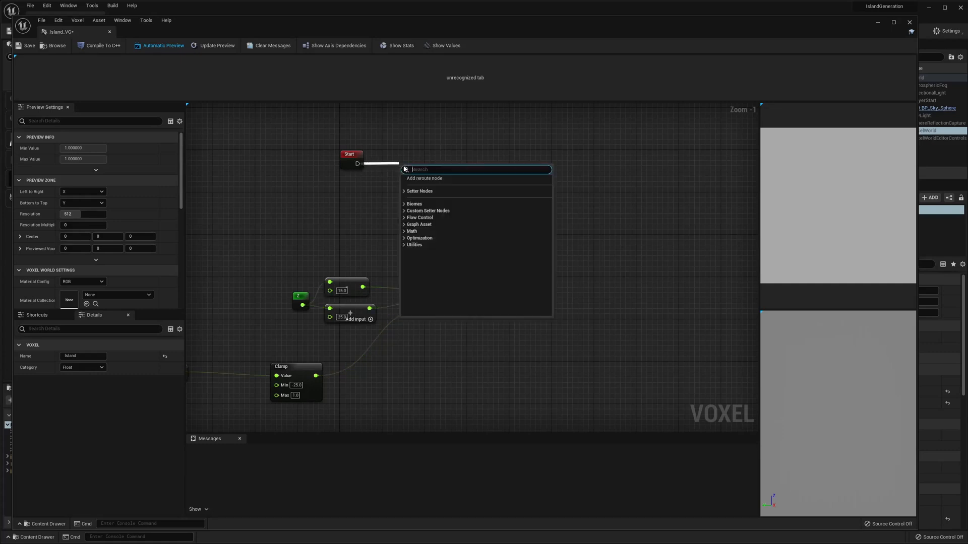
{"action": "type", "text": "set val"}
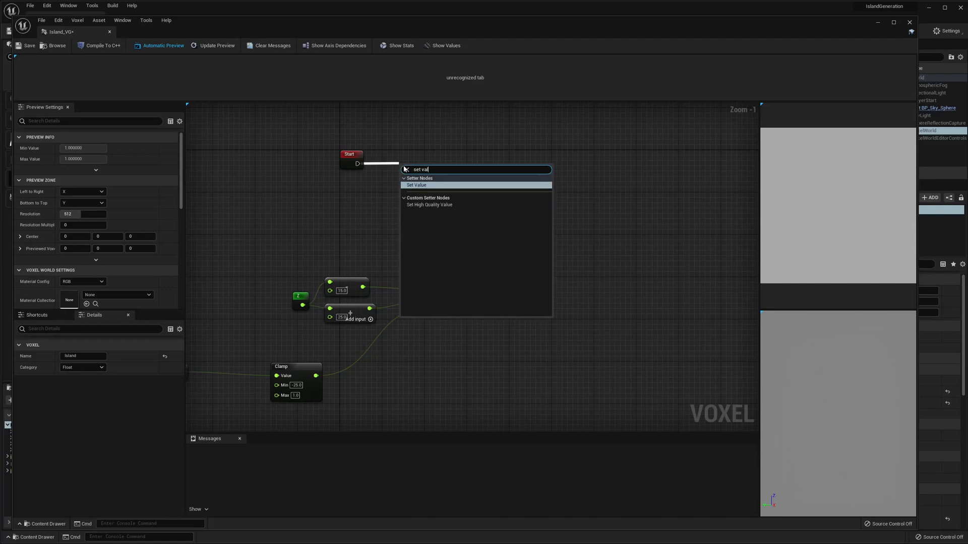
{"action": "left_click", "coordinate": [416, 185]}
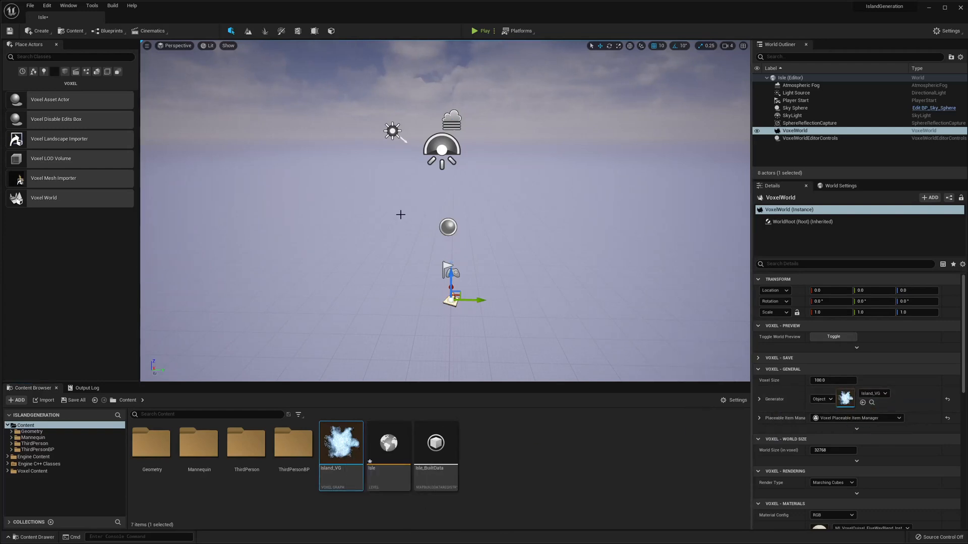
Toggle the VoxelWorld preview on and look around the generated island terrain
{"action": "left_click", "coordinate": [833, 337]}
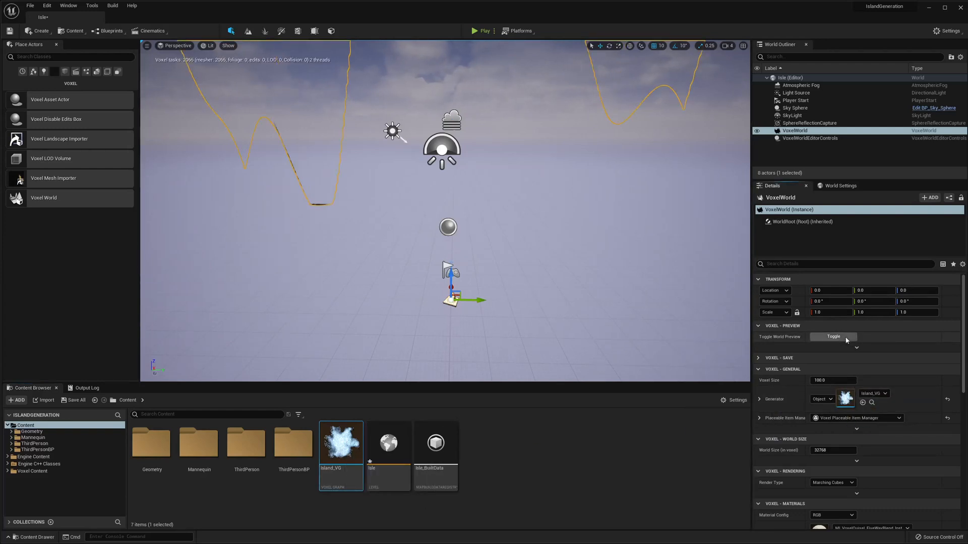
{"action": "left_click", "coordinate": [832, 336]}
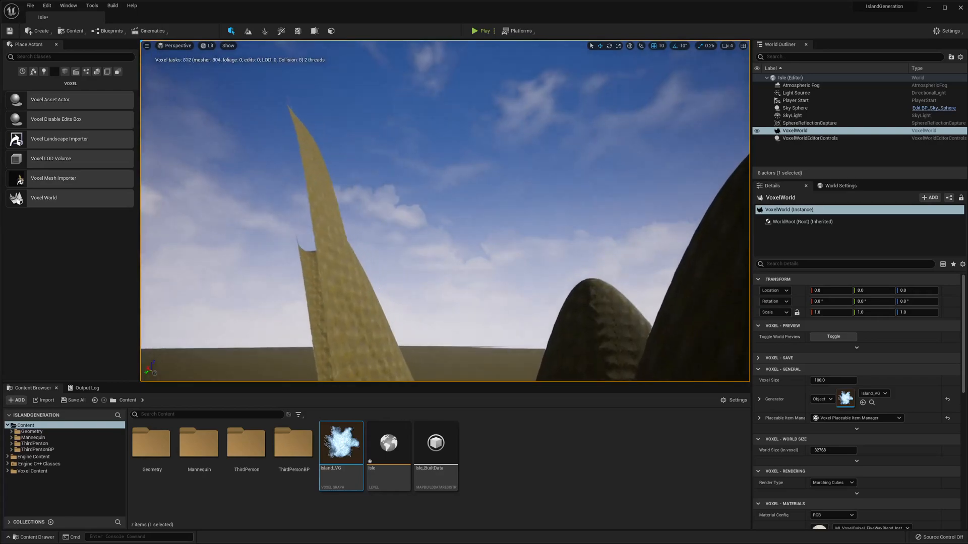
{"action": "right_click", "coordinate": [366, 251]}
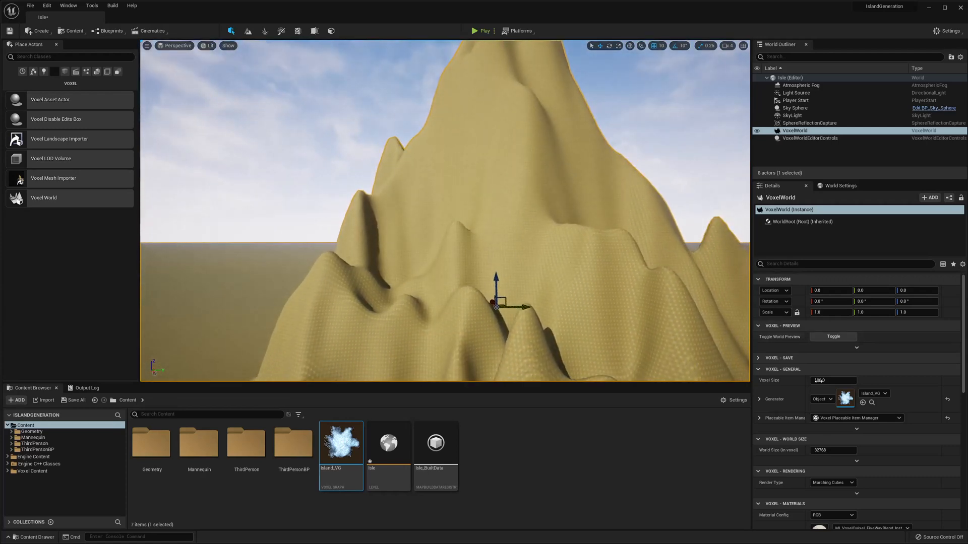
Scroll the VoxelWorld Details to the Generator parameters to reach the Slope setting
{"action": "scroll", "scroll_direction": "down", "scroll_amount": 3}
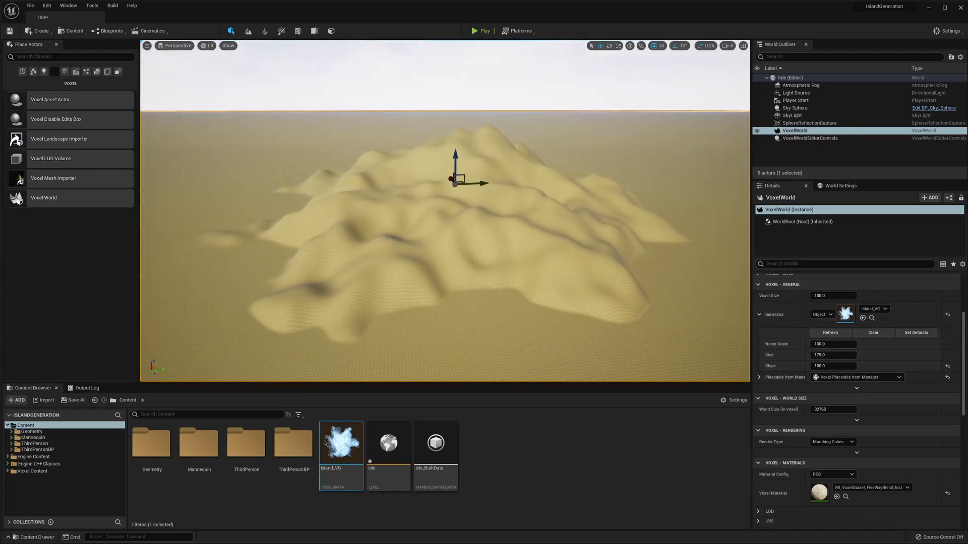
{"action": "mouse_move", "coordinate": [86, 71]}
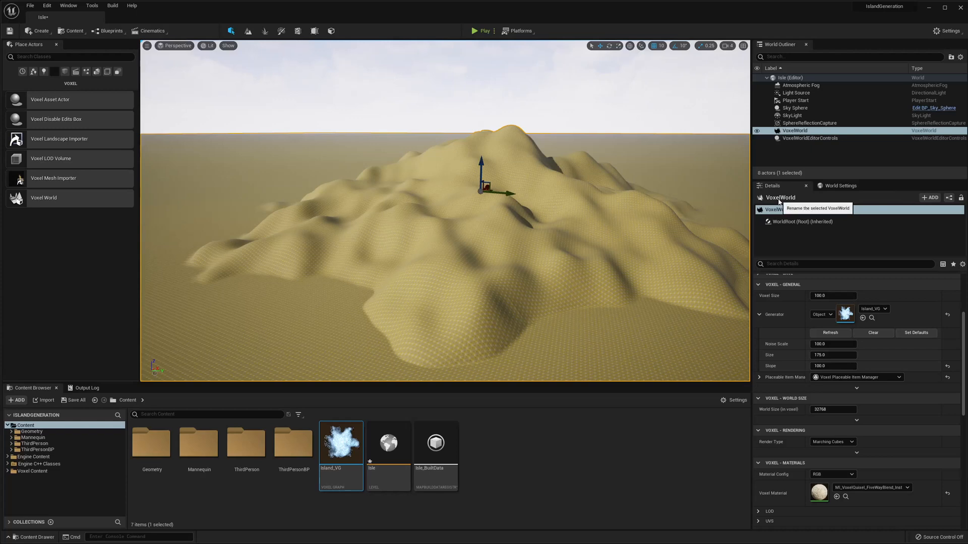
{"action": "mouse_move", "coordinate": [667, 212]}
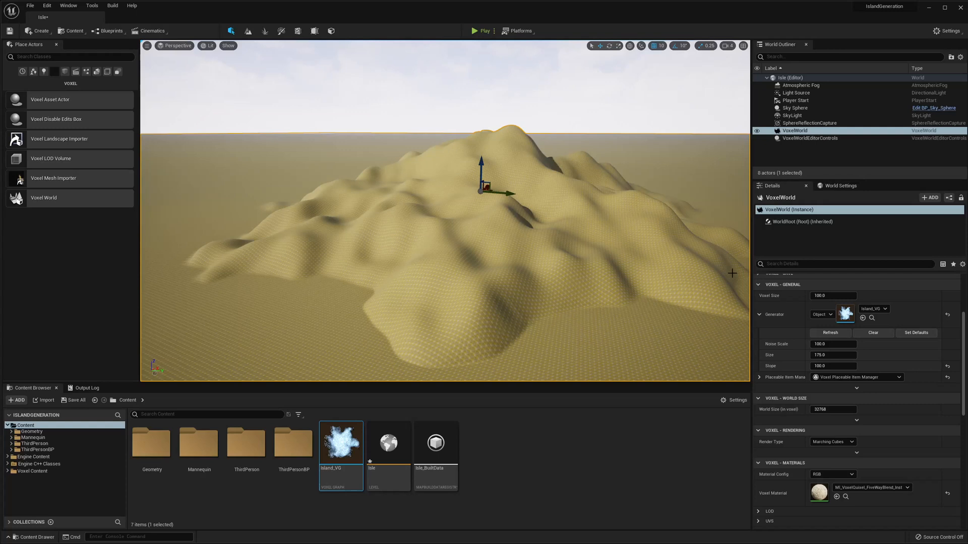
{"action": "mouse_move", "coordinate": [655, 254]}
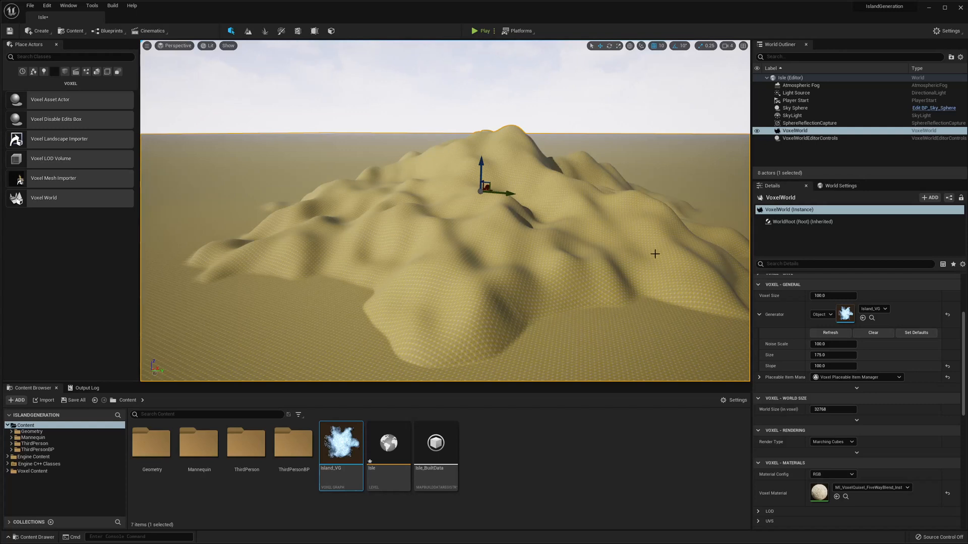
{"action": "mouse_move", "coordinate": [799, 352]}
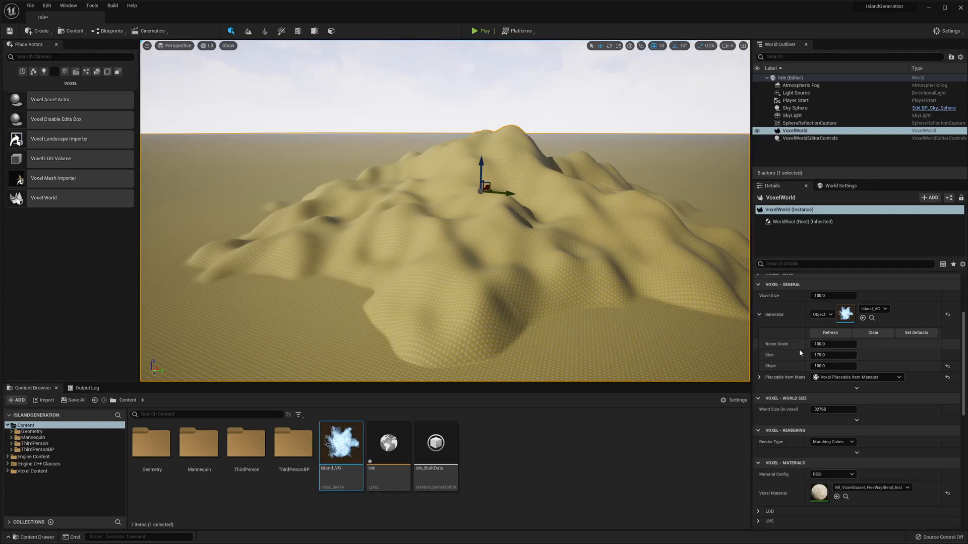